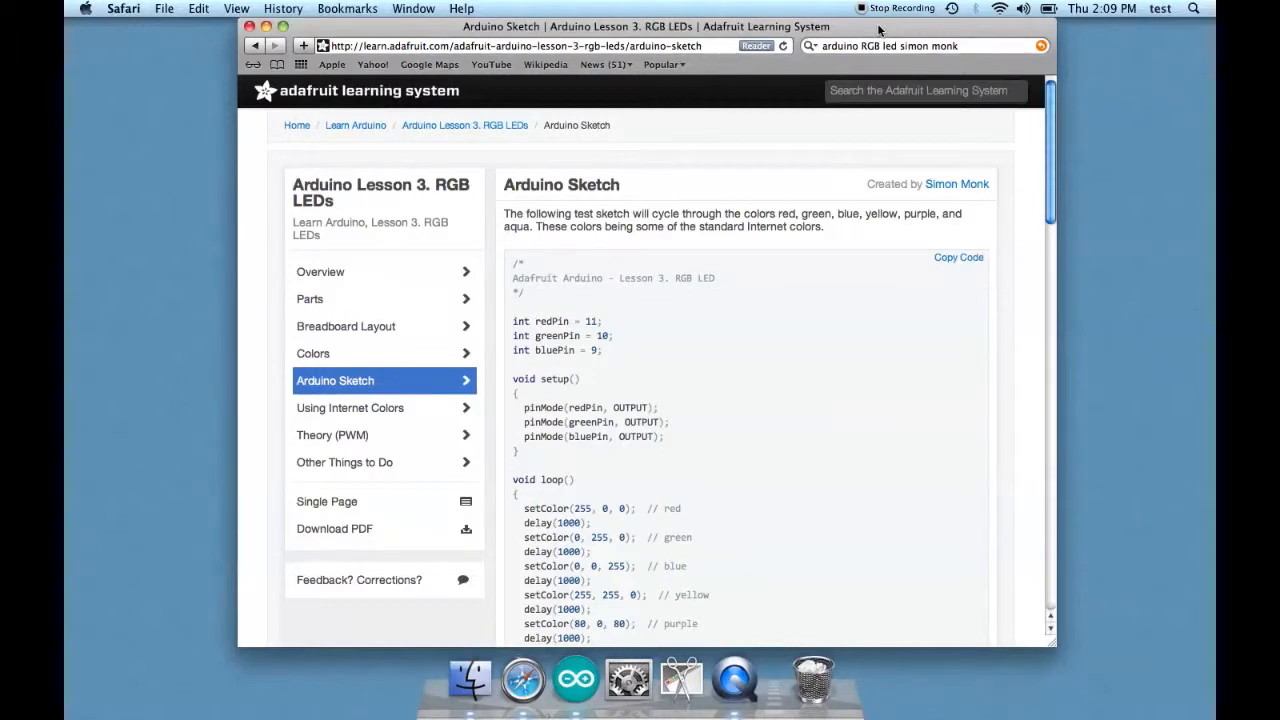
mouse_move(827, 213)
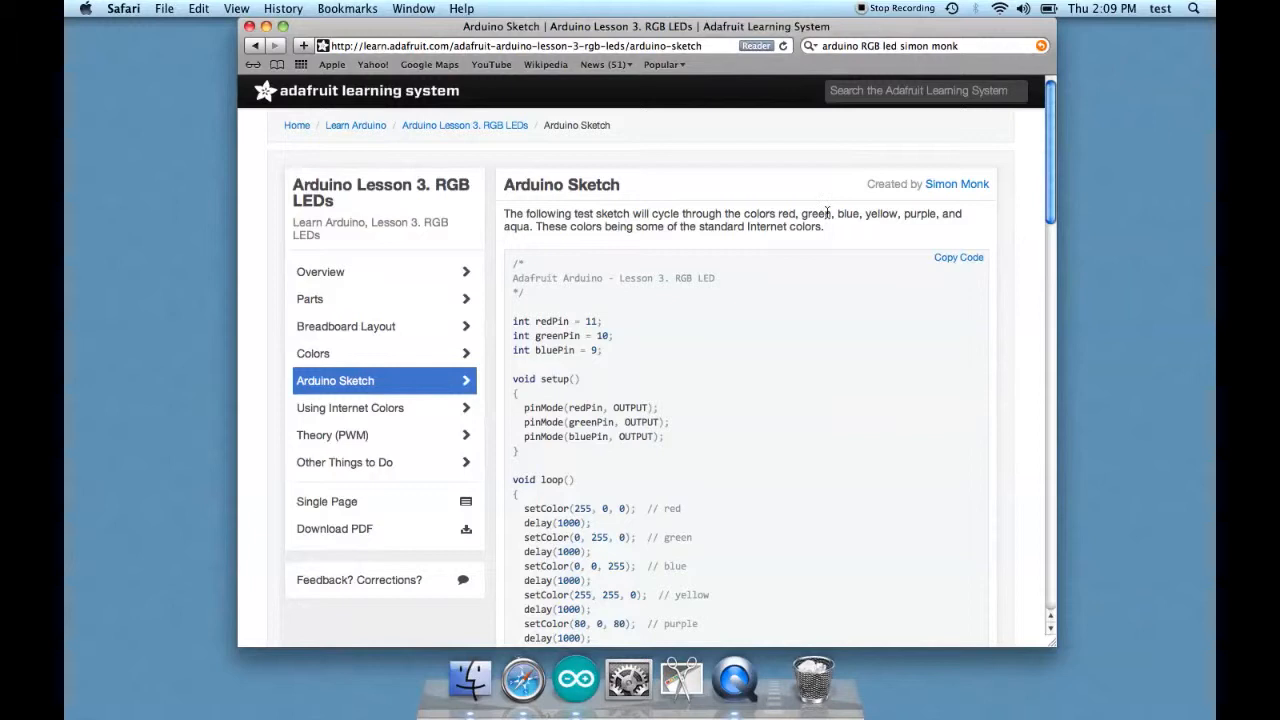
mouse_move(775, 318)
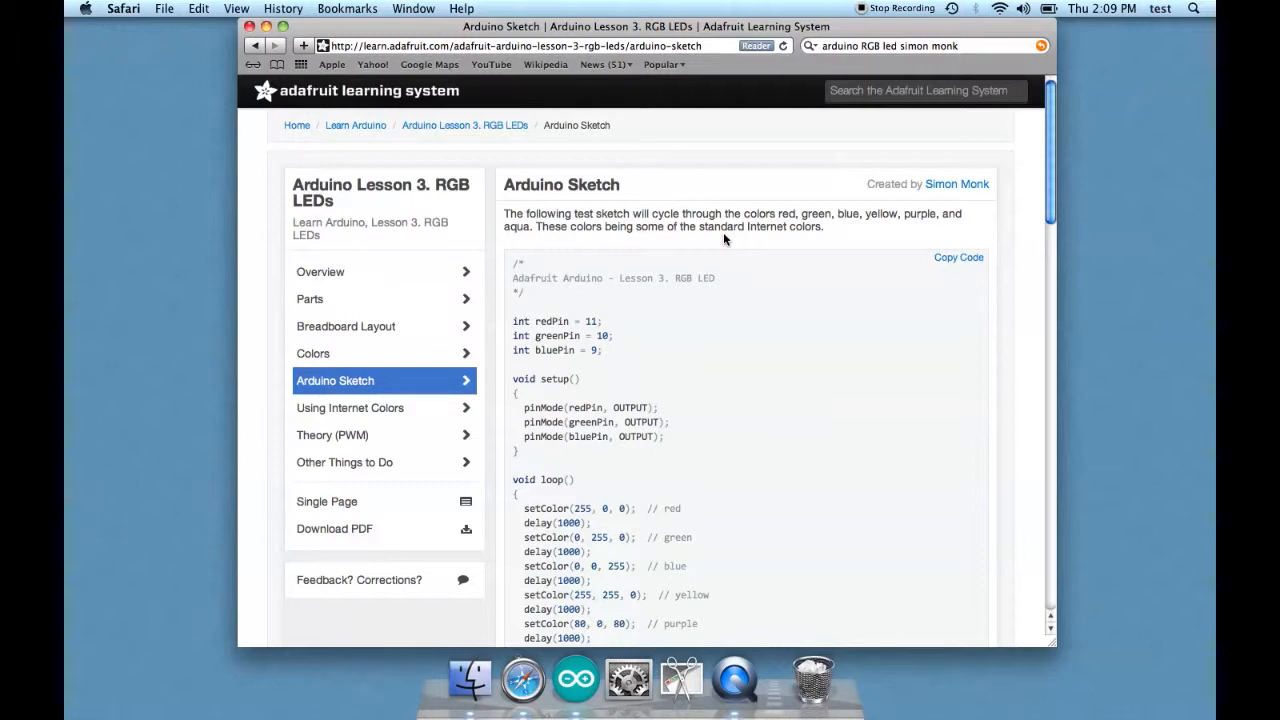
- Review the RGB LED test code in Safari, then bring the Arduino sketch window forward
scroll("down", 3)
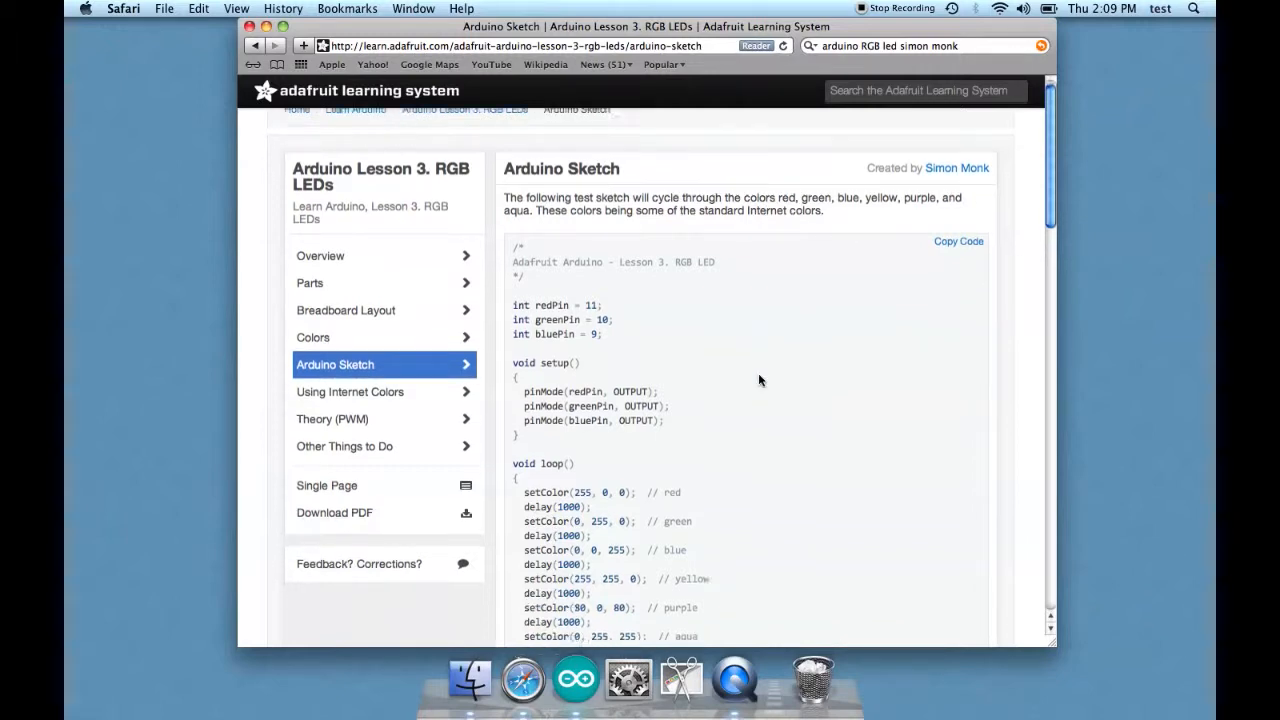
scroll("up", 3)
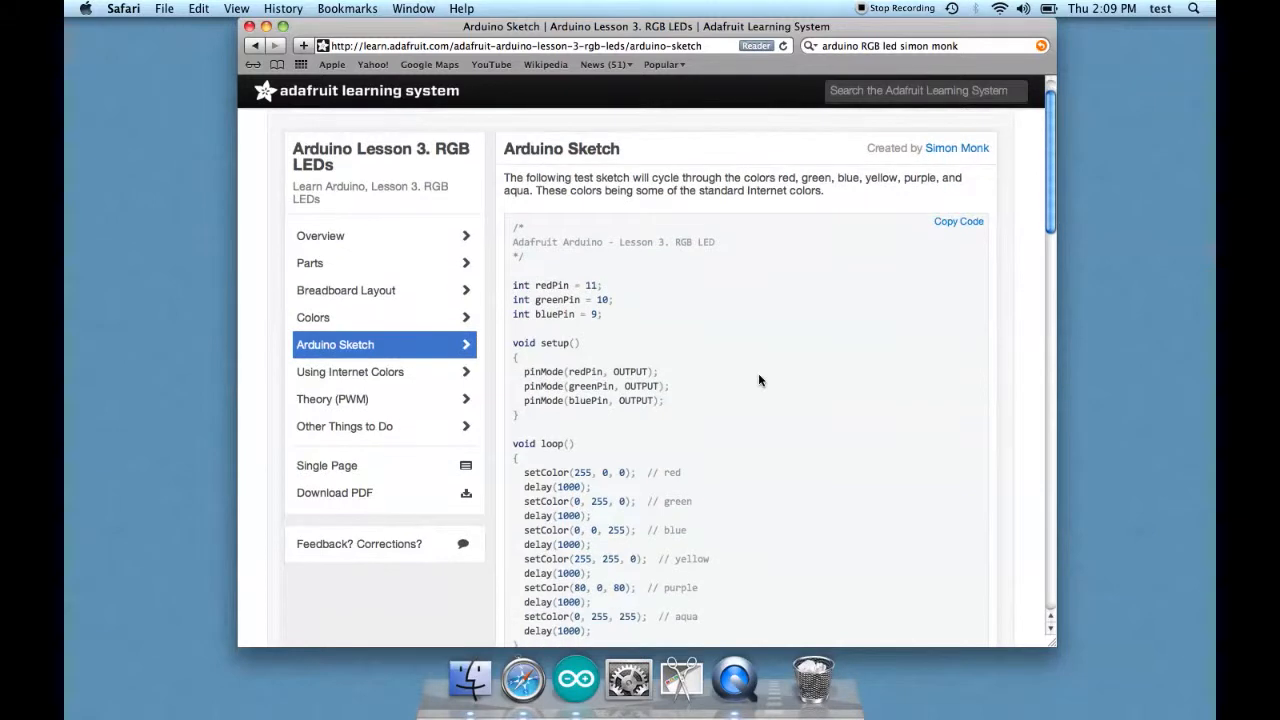
mouse_move(615, 425)
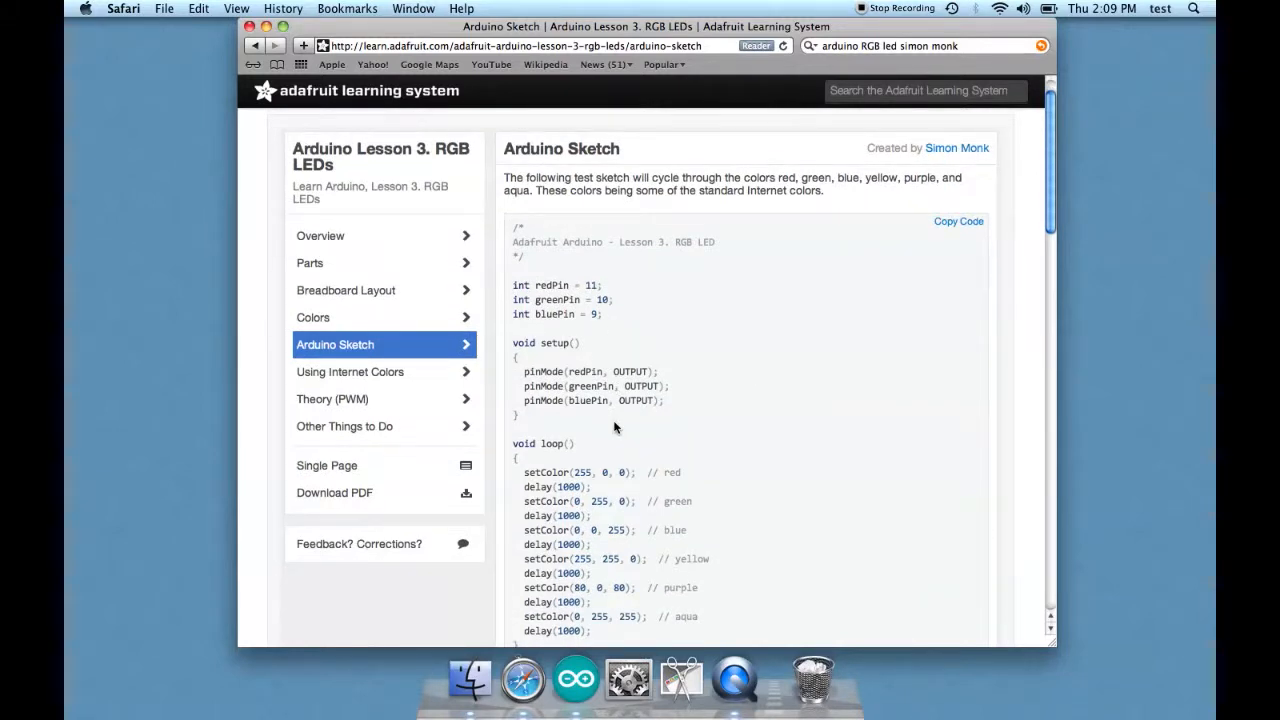
scroll("down", 3)
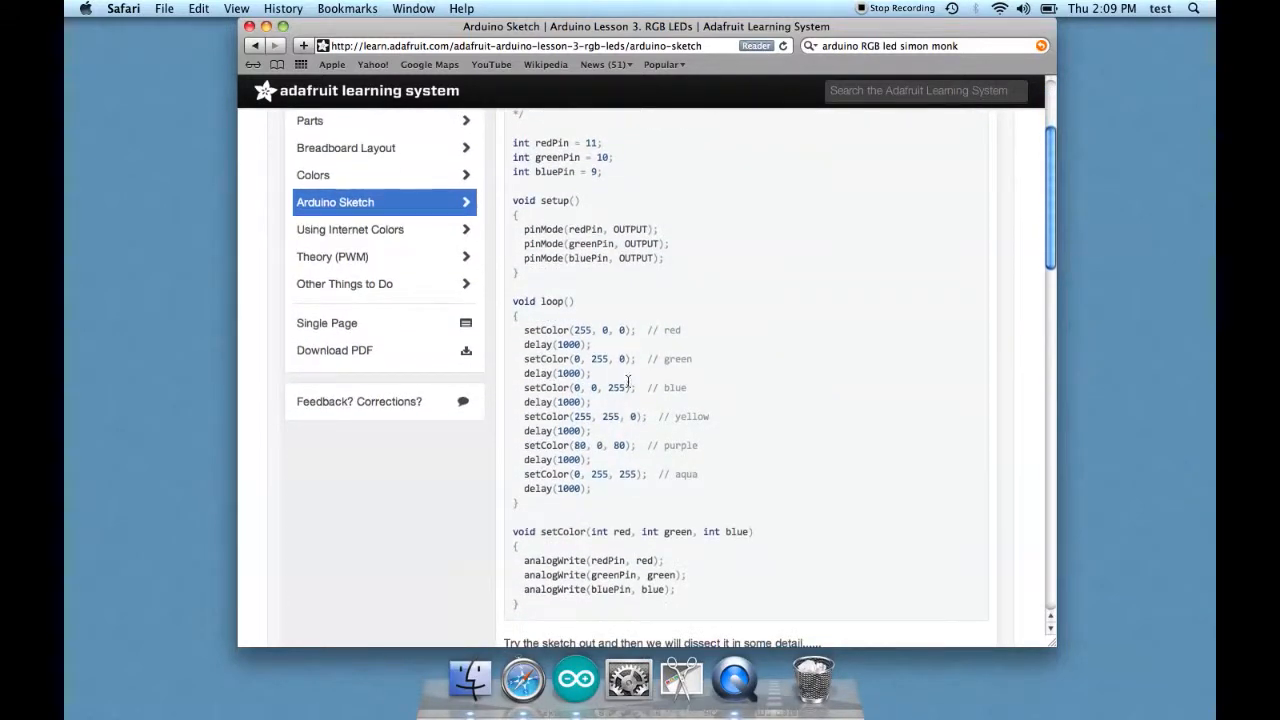
mouse_move(615, 463)
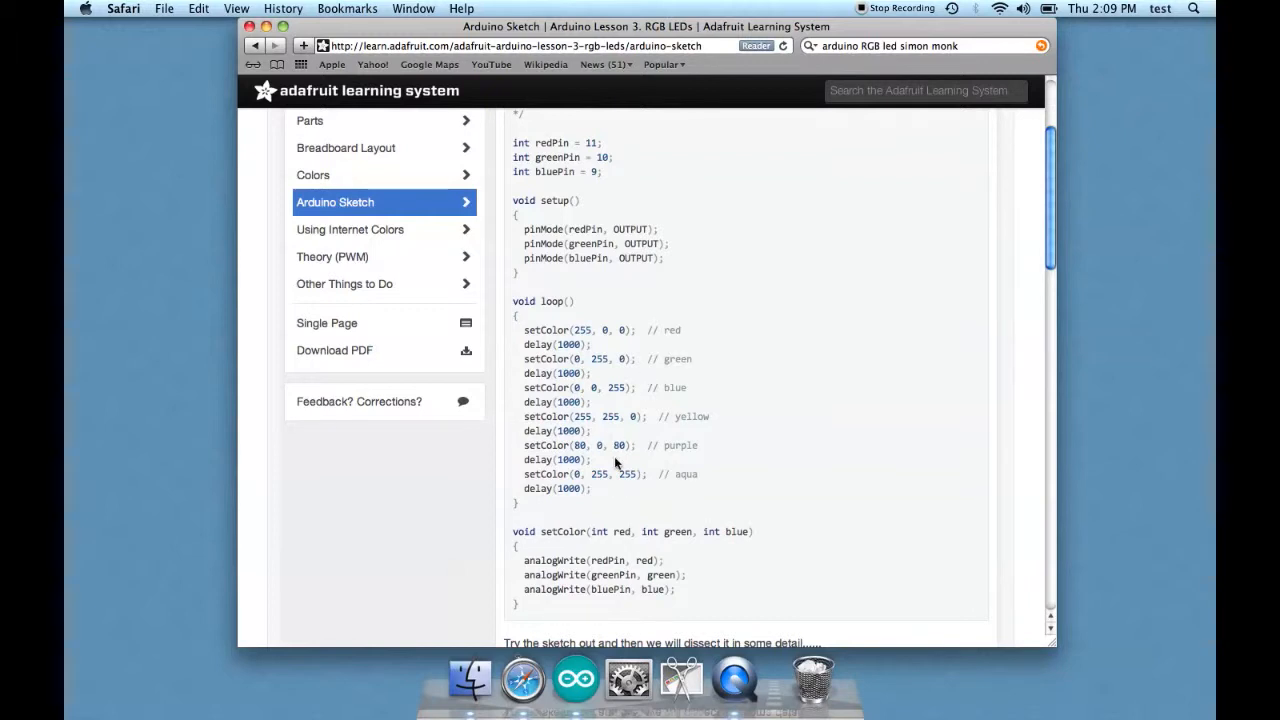
scroll("down", 3)
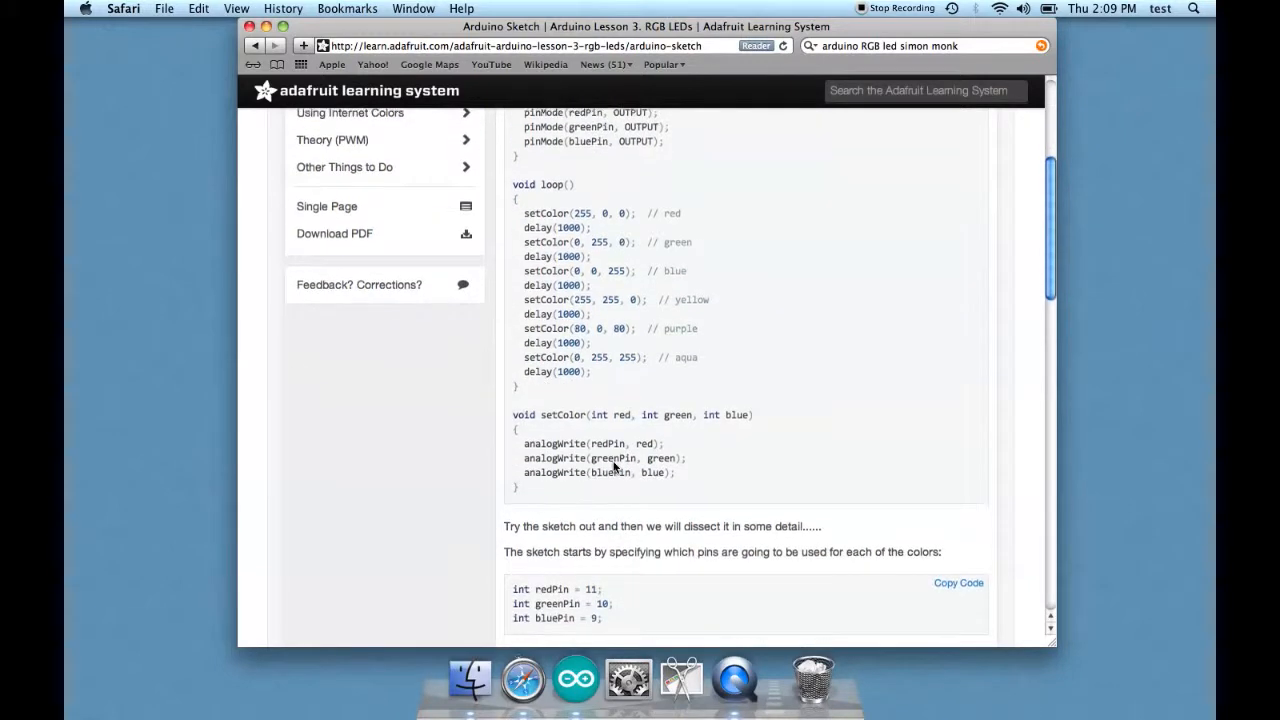
scroll("up", 3)
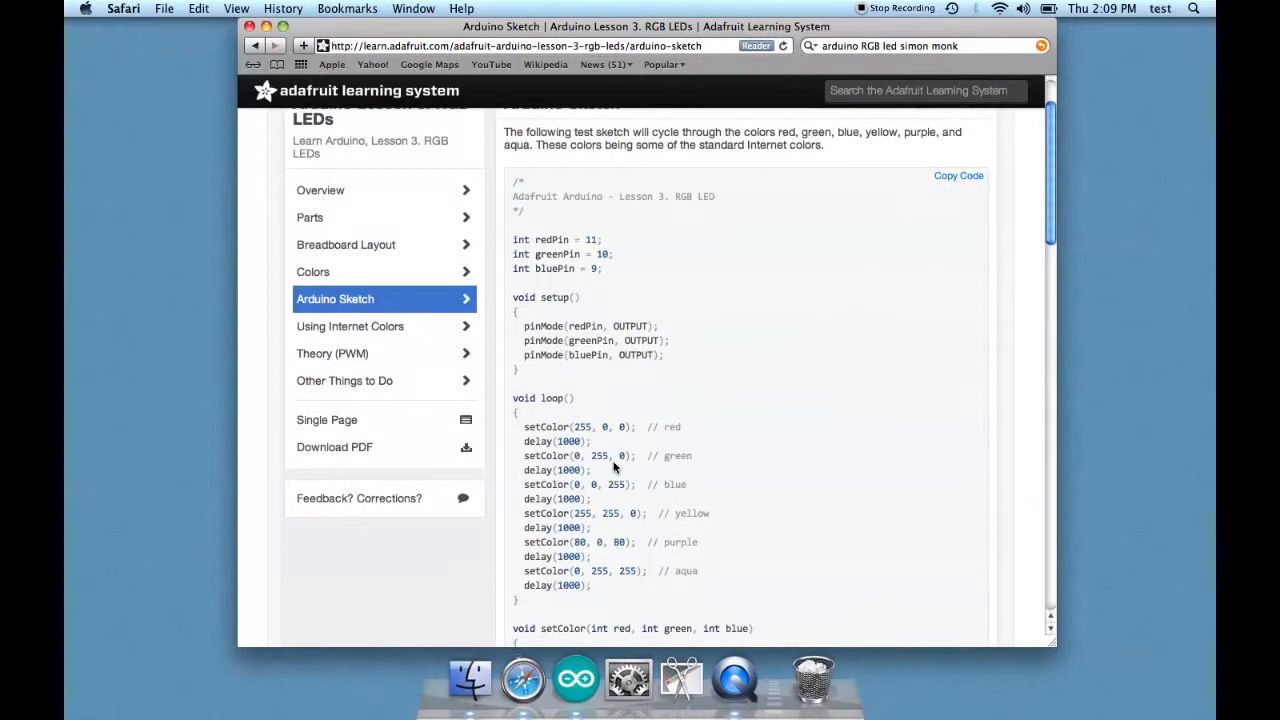
scroll("down", 3)
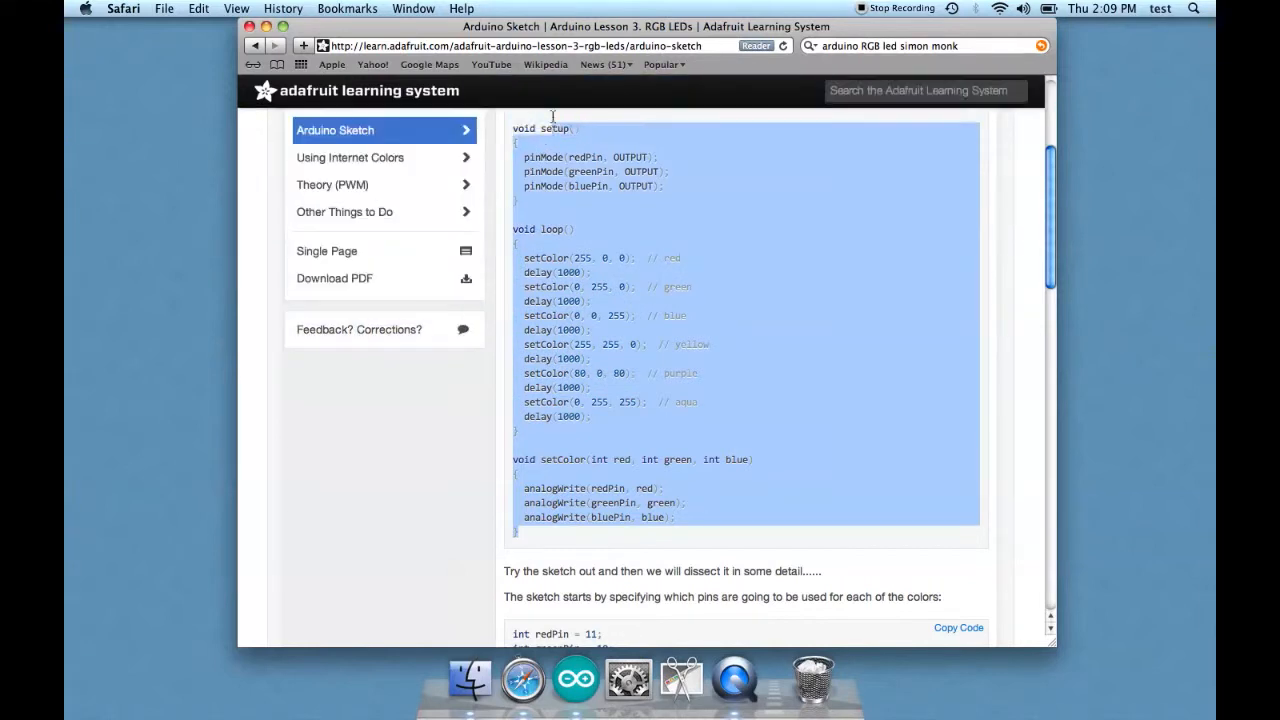
scroll("up", 3)
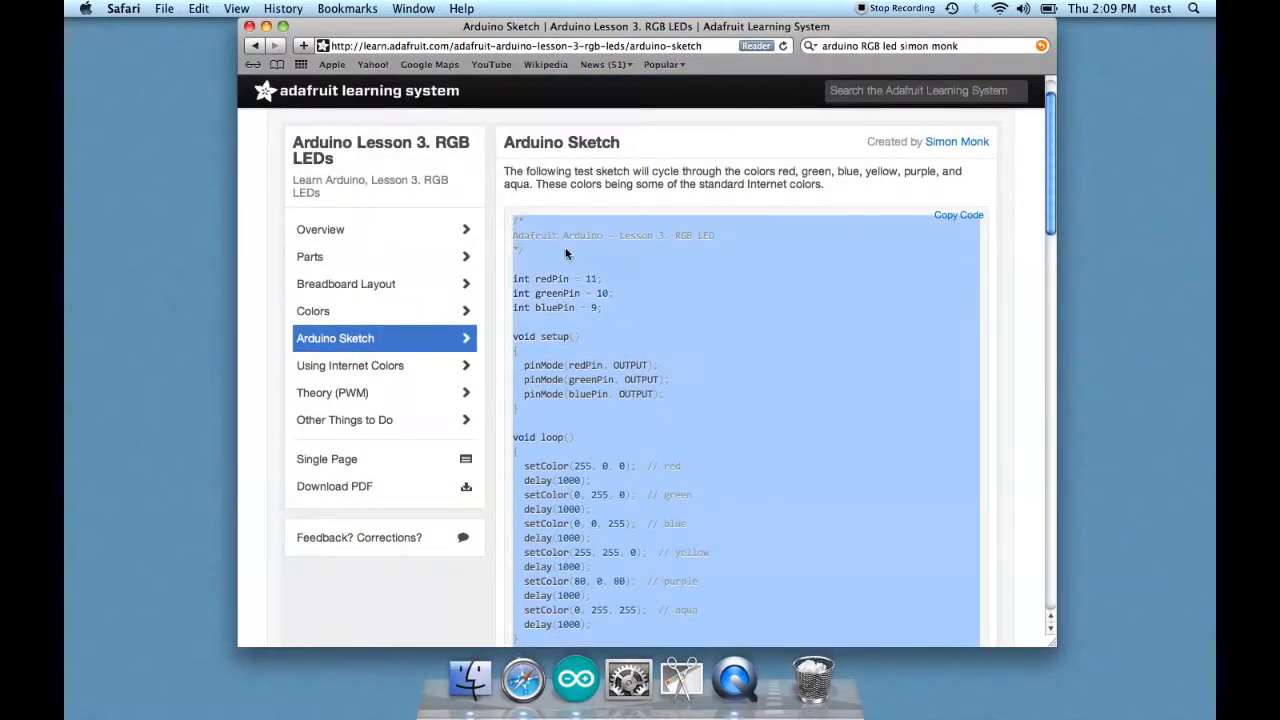
mouse_move(575, 678)
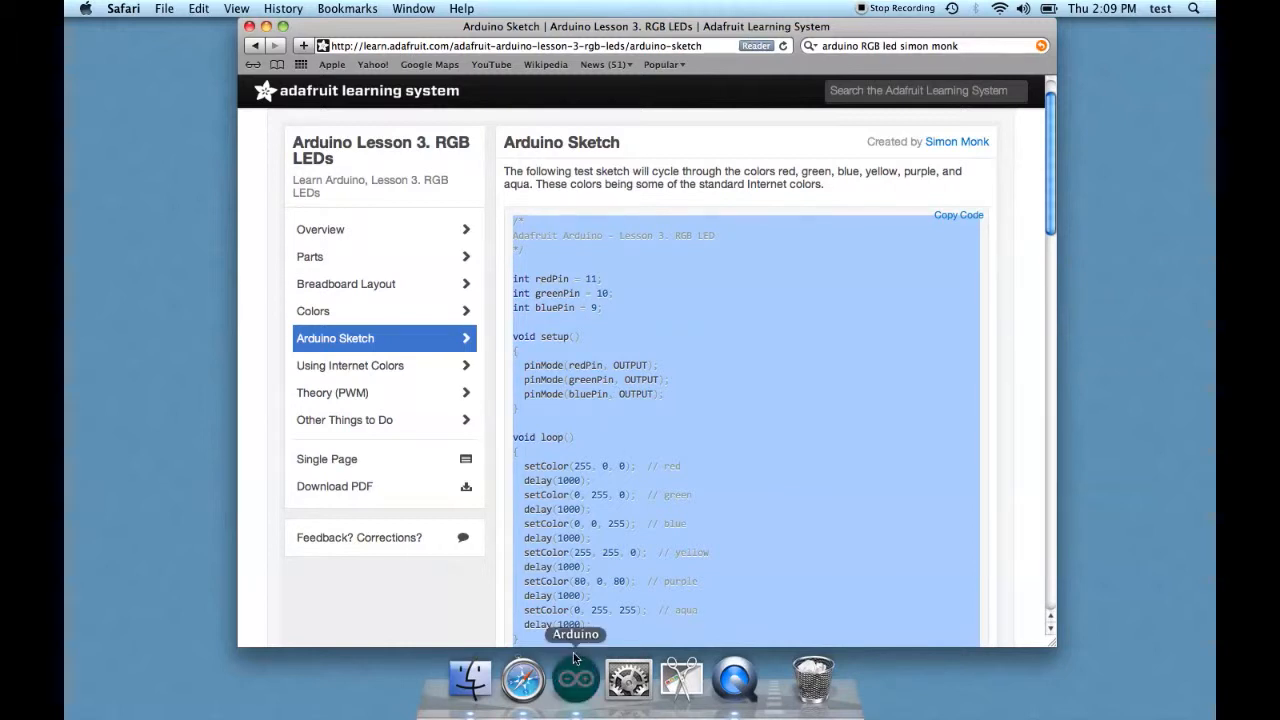
left_click(575, 678)
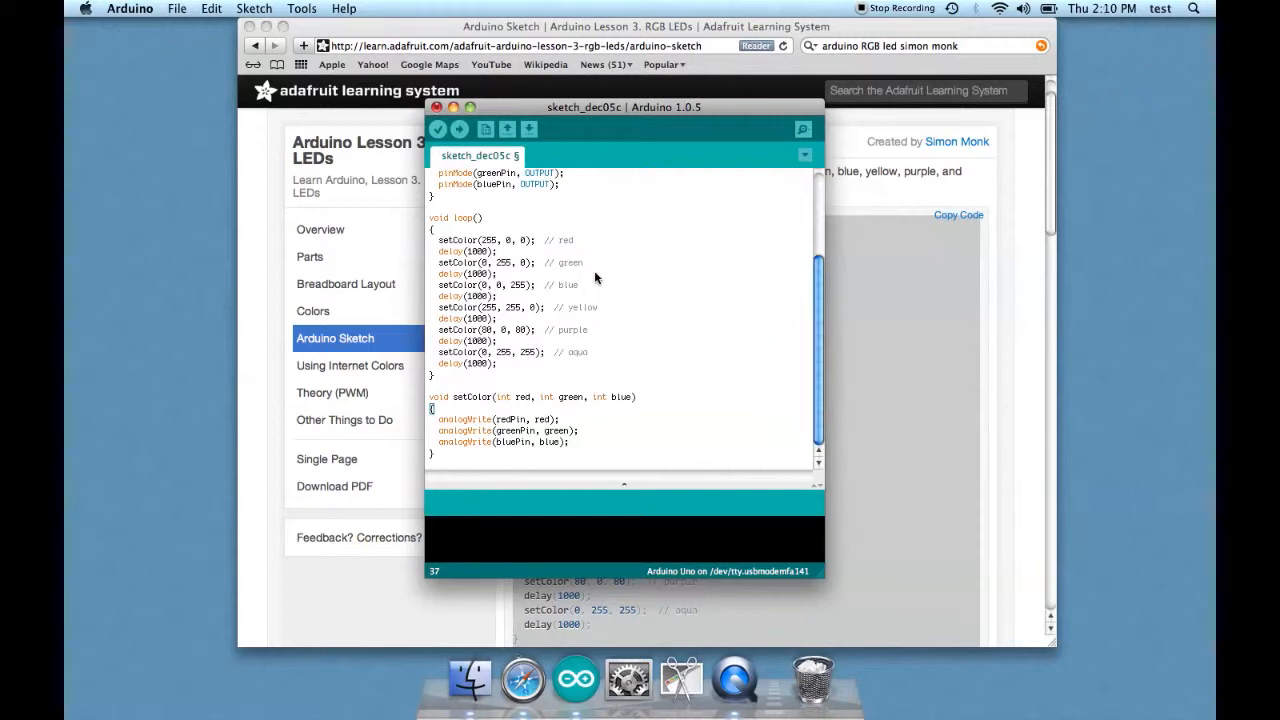
mouse_move(588, 274)
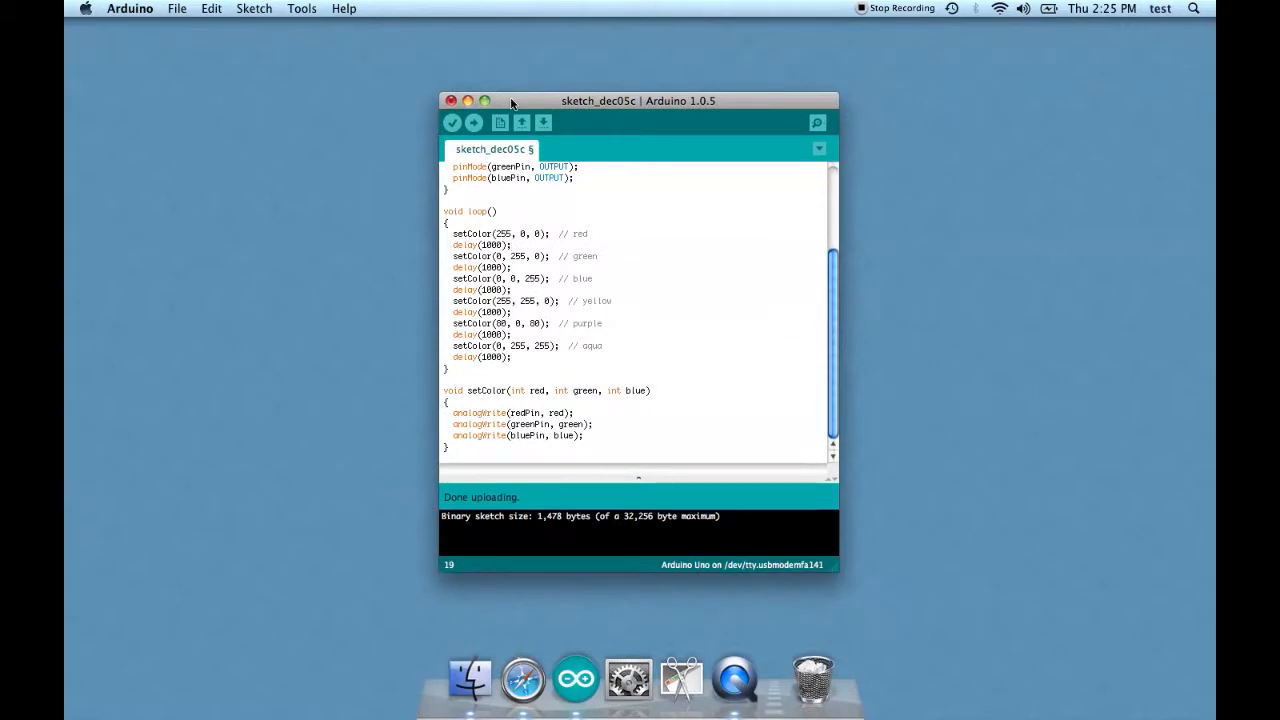
mouse_move(555, 382)
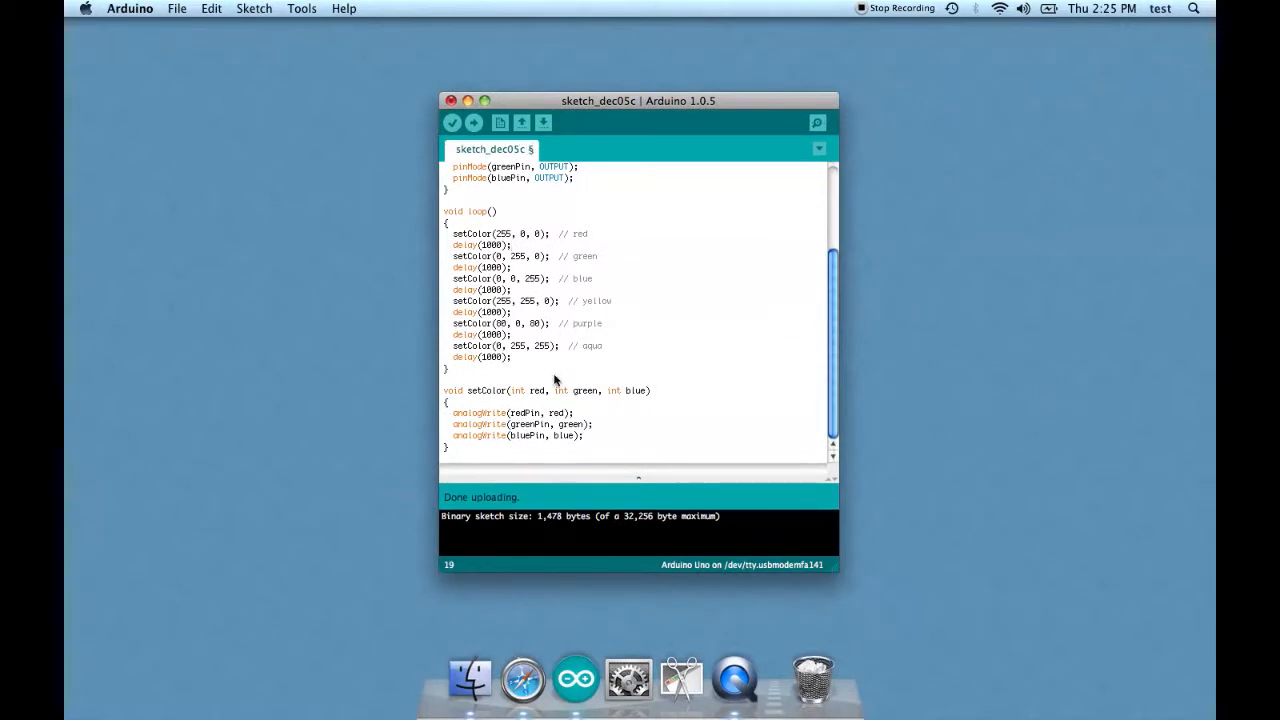
mouse_move(575, 449)
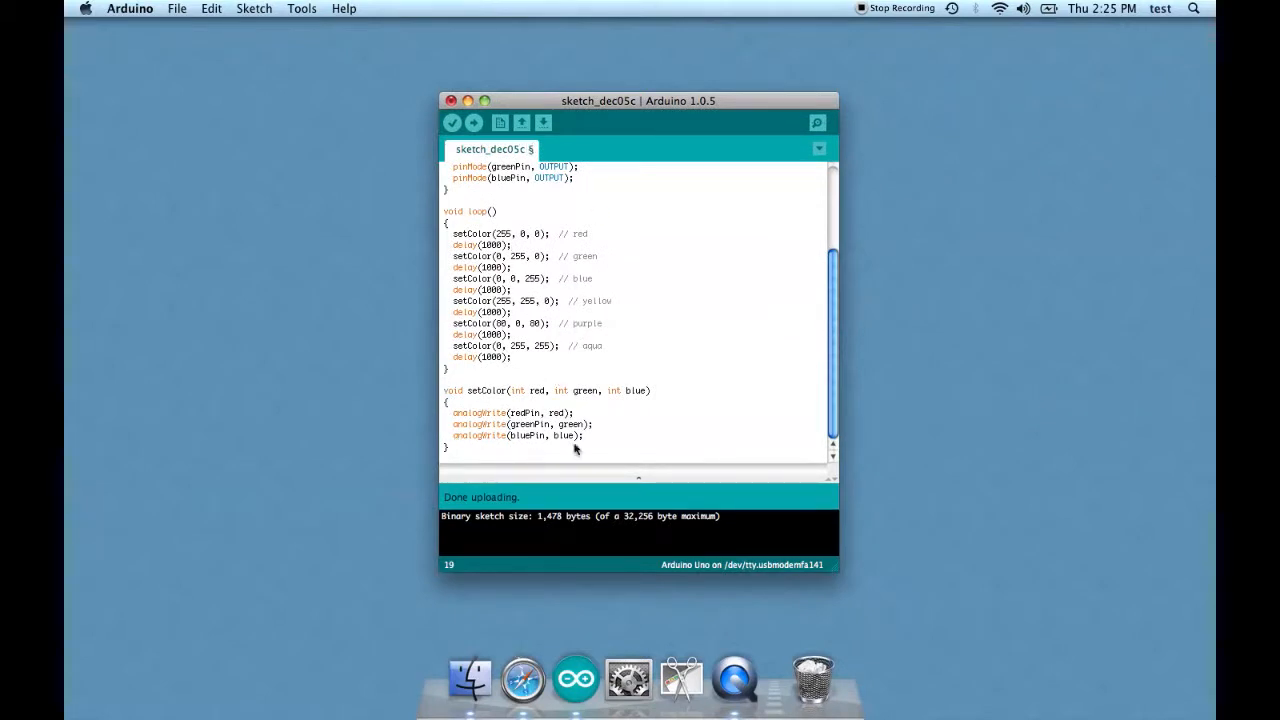
scroll("up", 3)
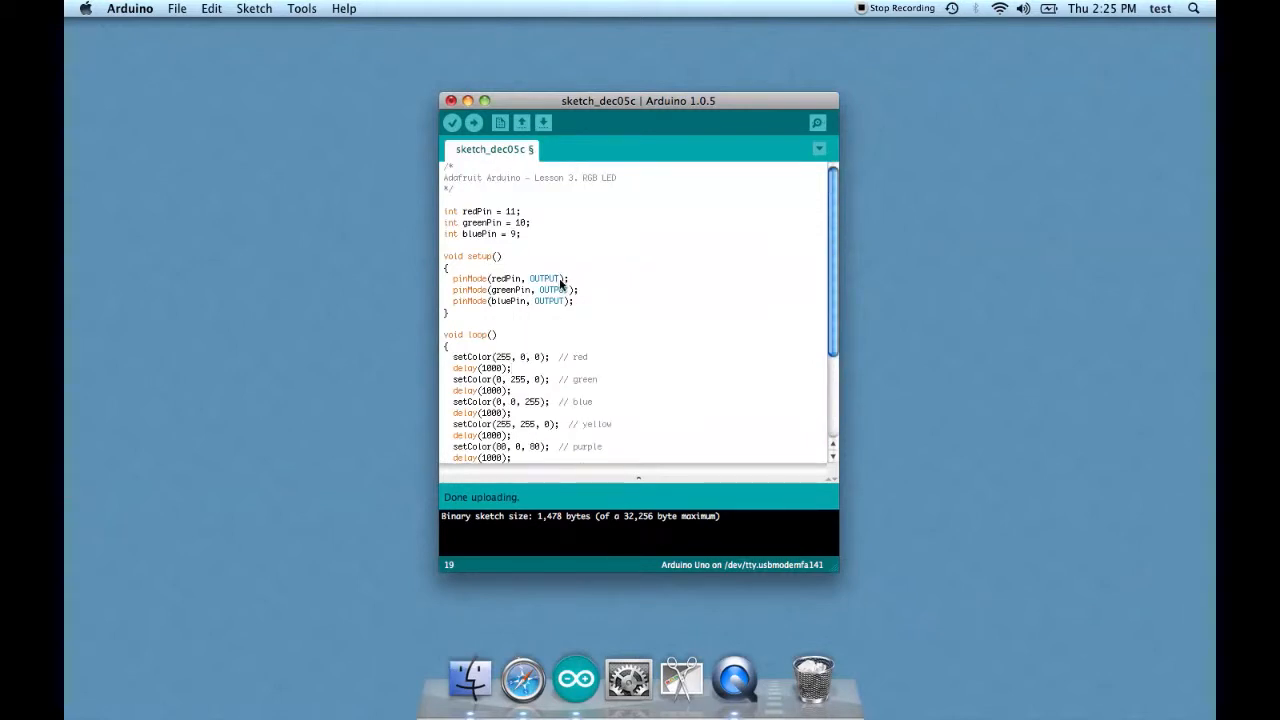
scroll("down", 3)
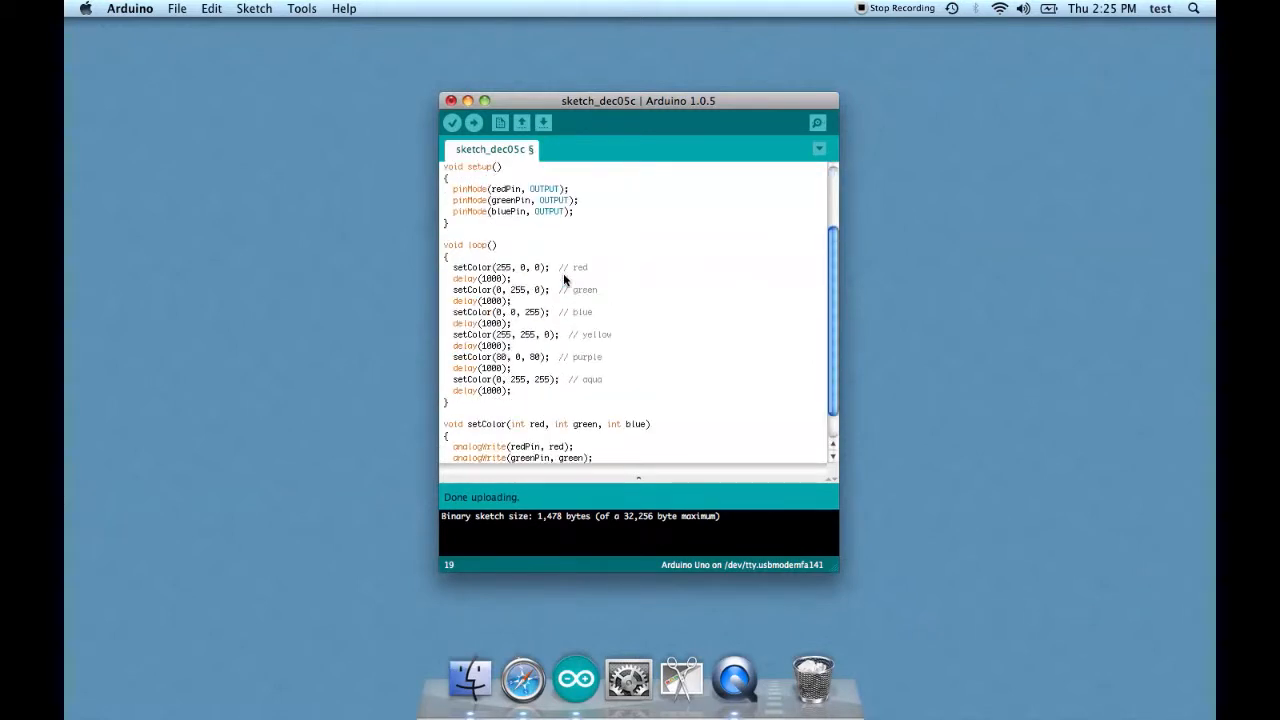
scroll("down", 3)
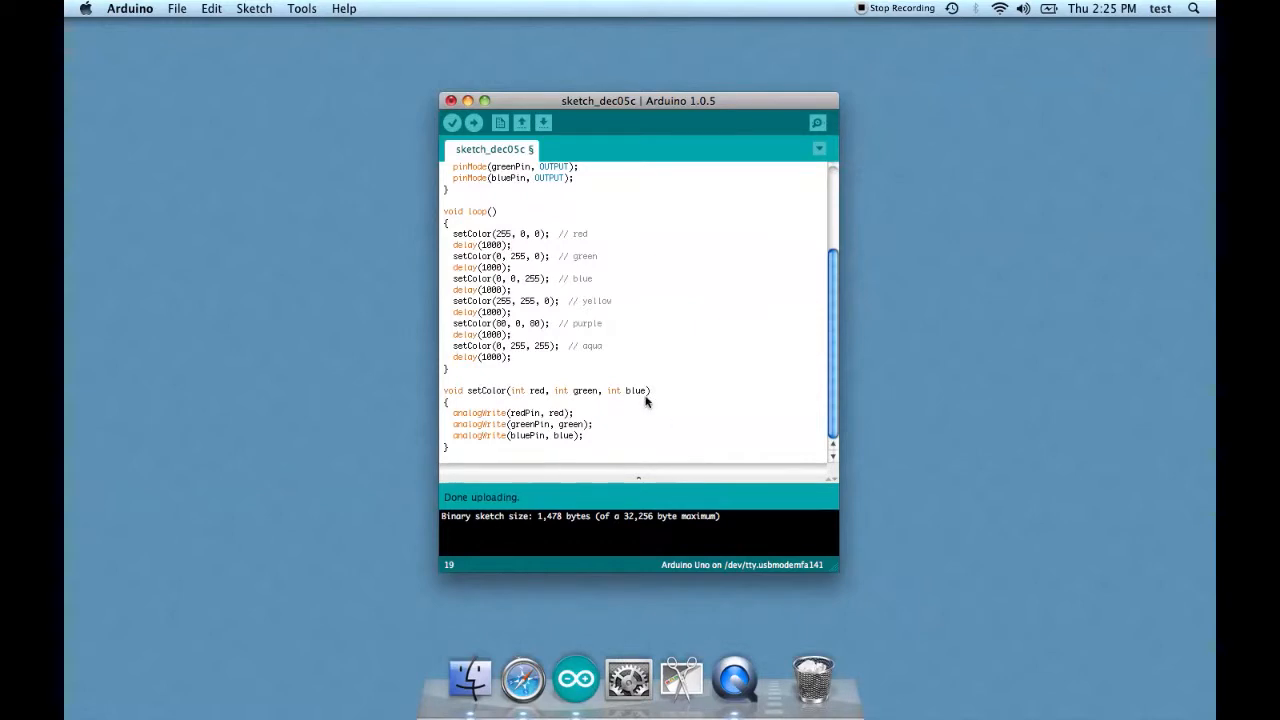
mouse_move(641, 411)
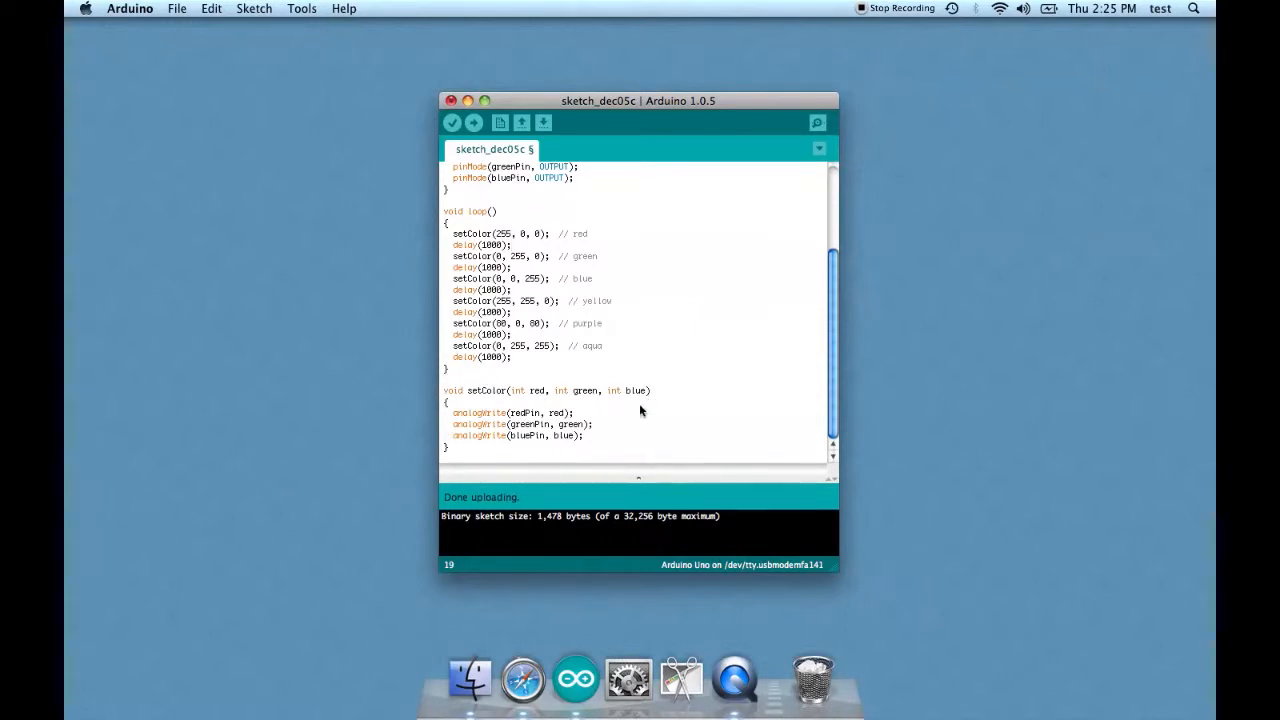
mouse_move(625, 405)
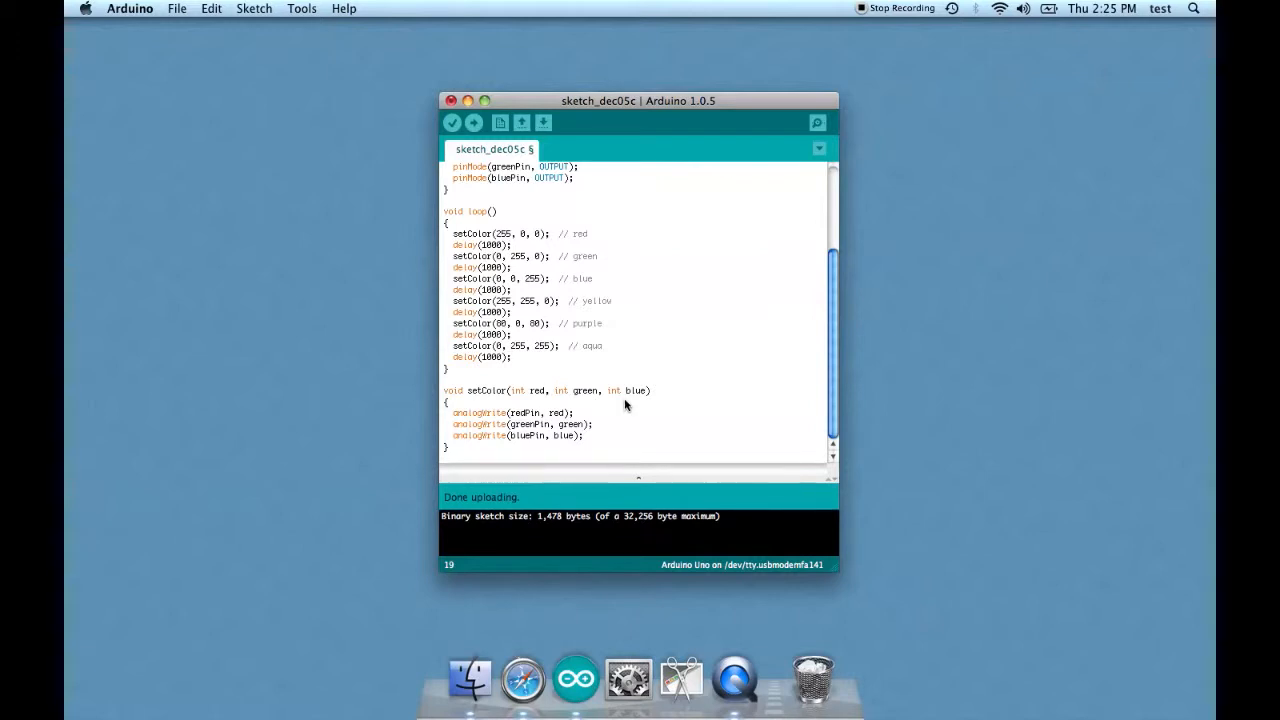
mouse_move(557, 393)
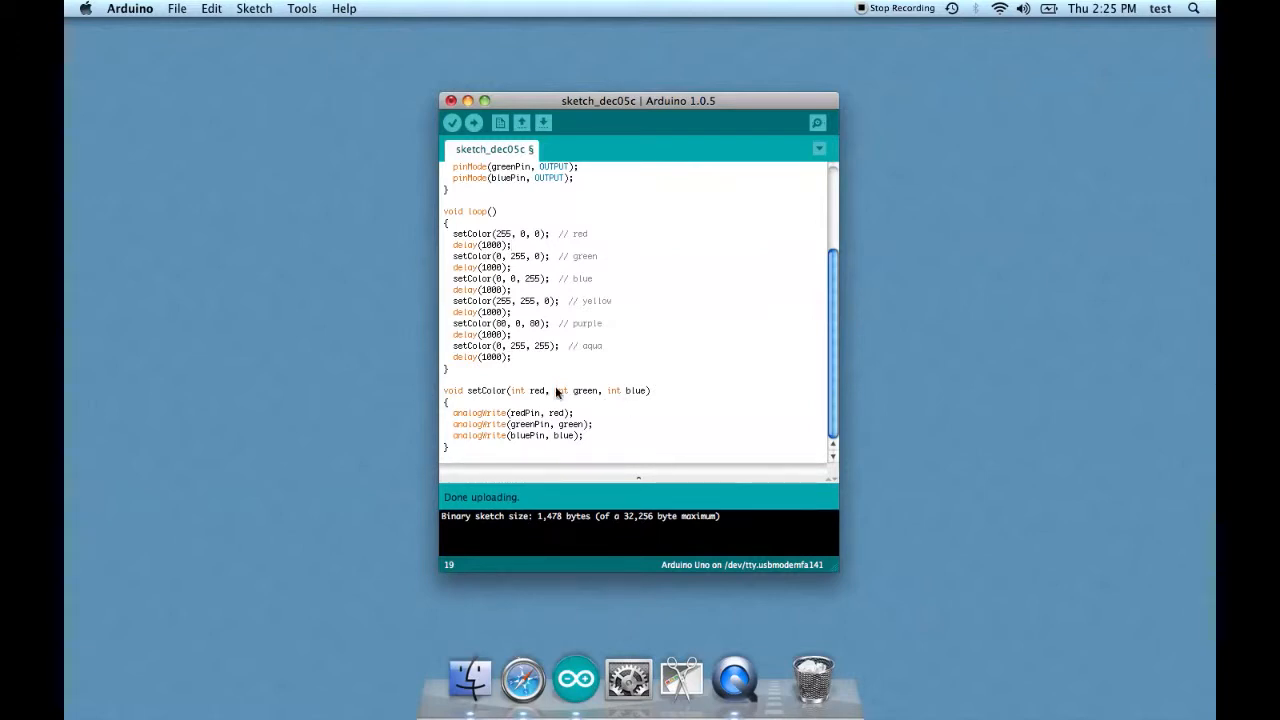
mouse_move(497, 399)
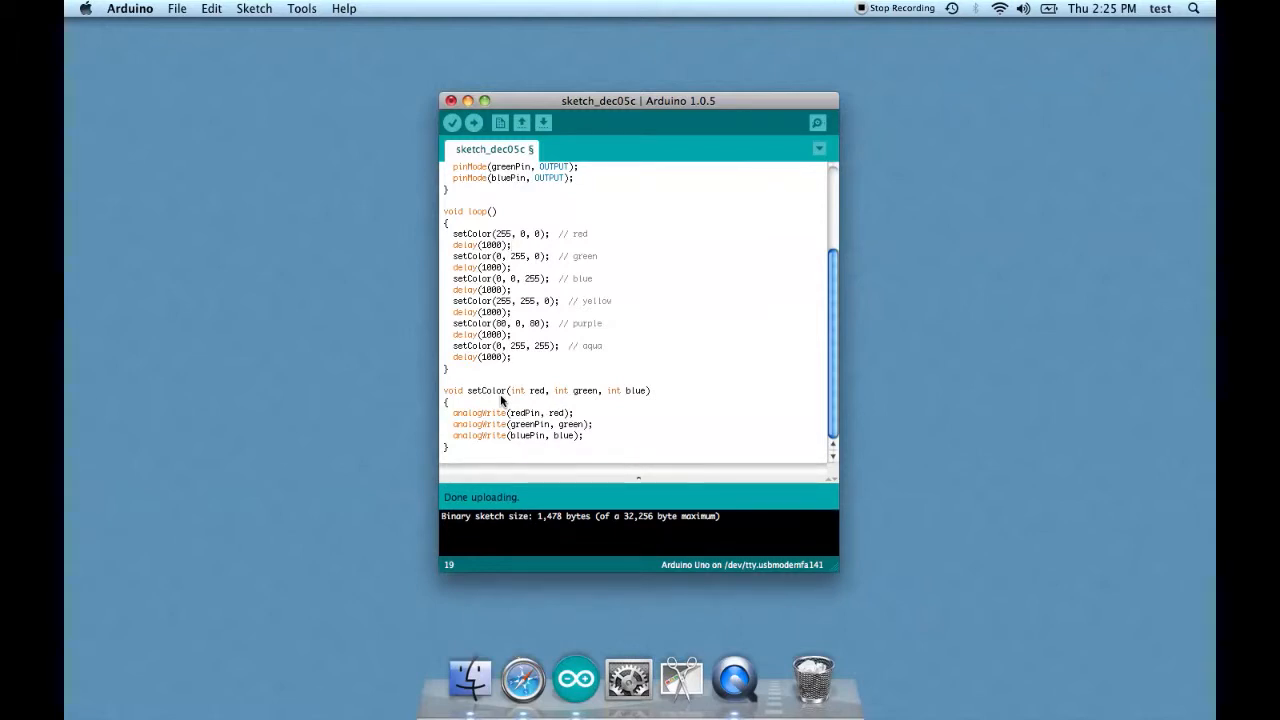
mouse_move(568, 397)
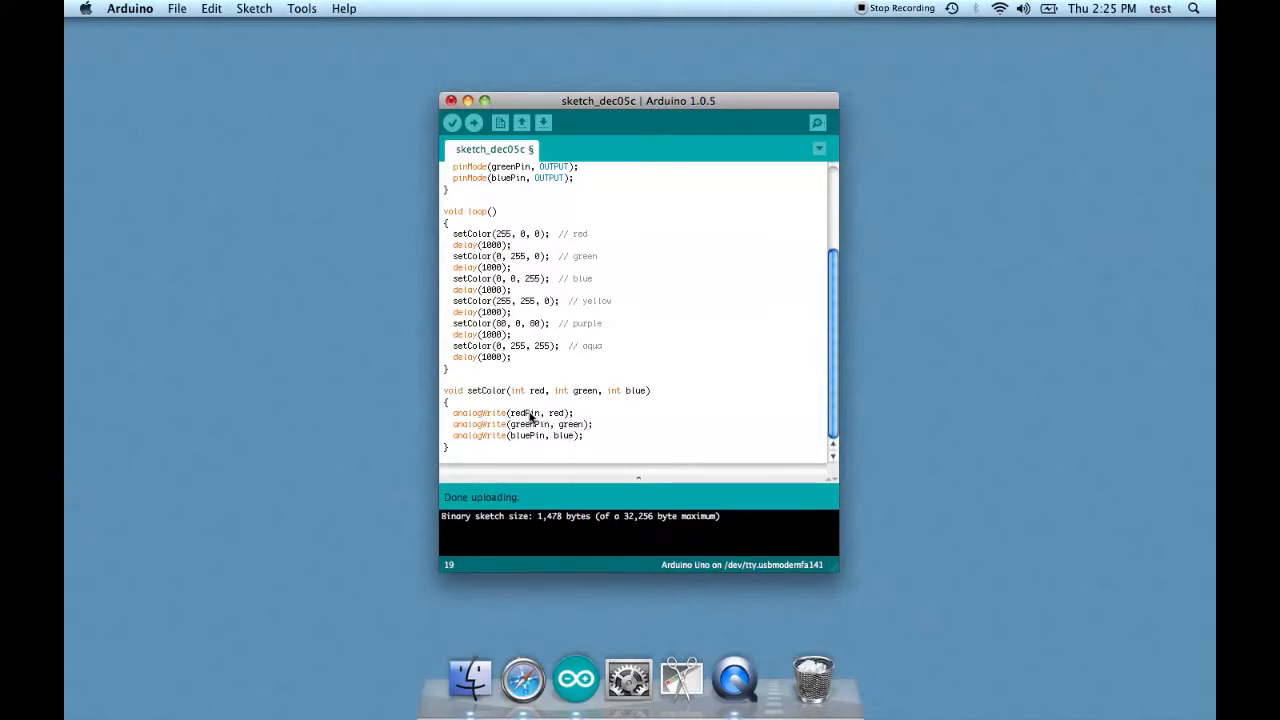
mouse_move(528, 455)
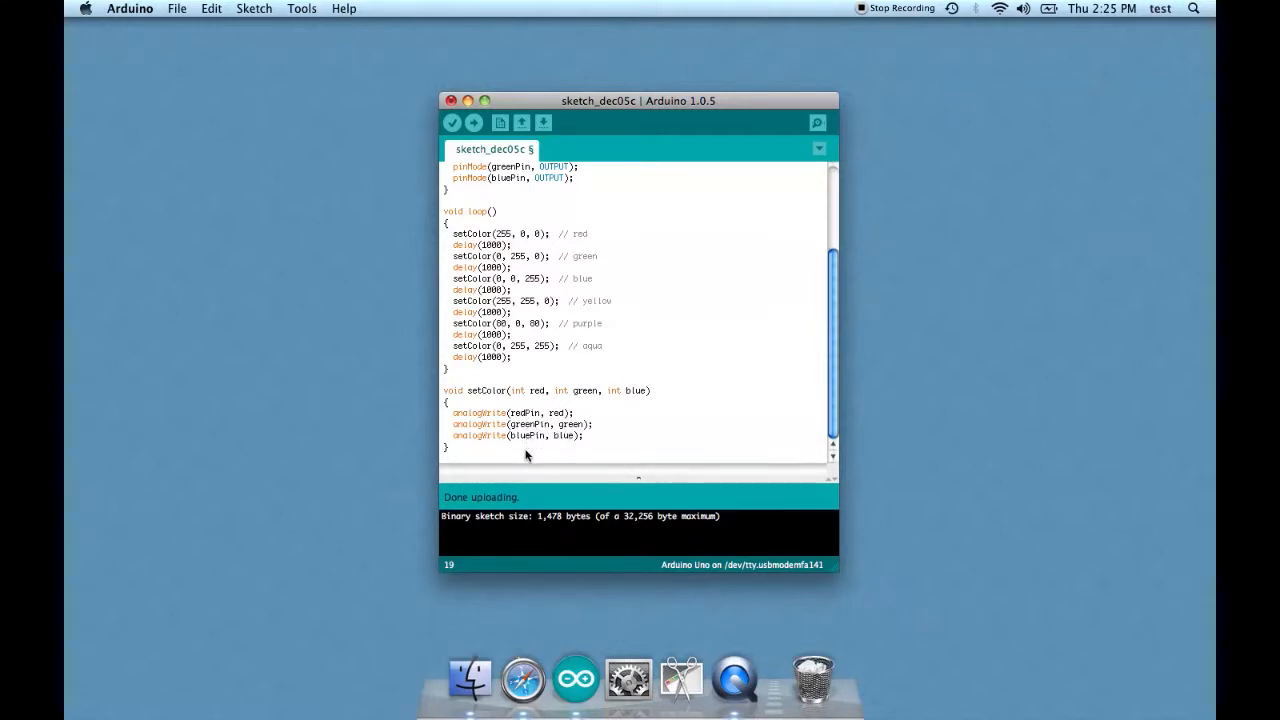
scroll("up", 3)
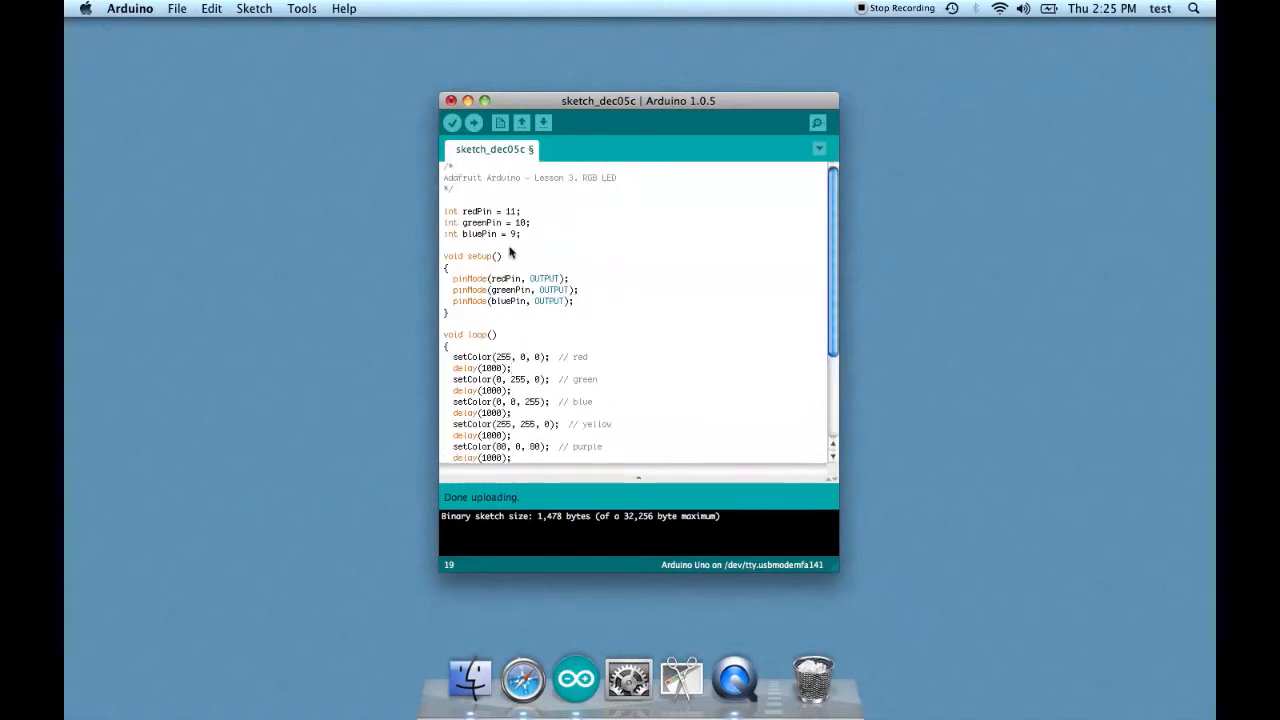
mouse_move(535, 218)
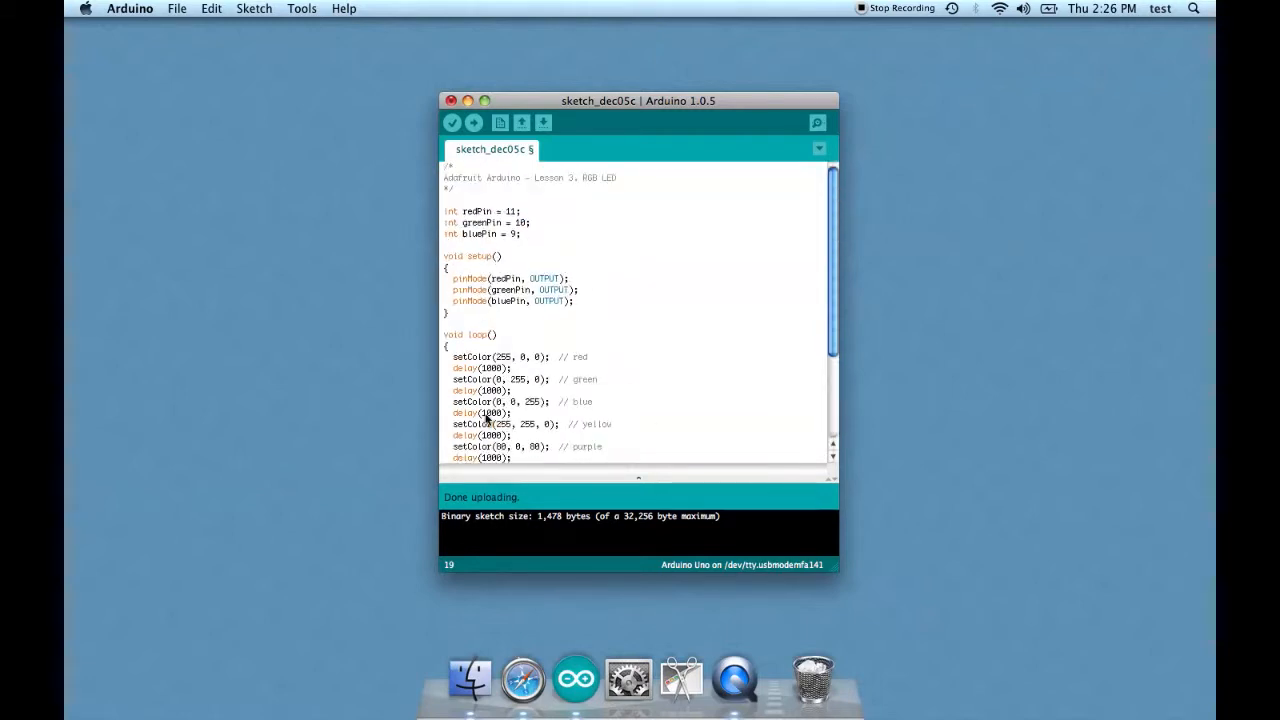
scroll("down", 3)
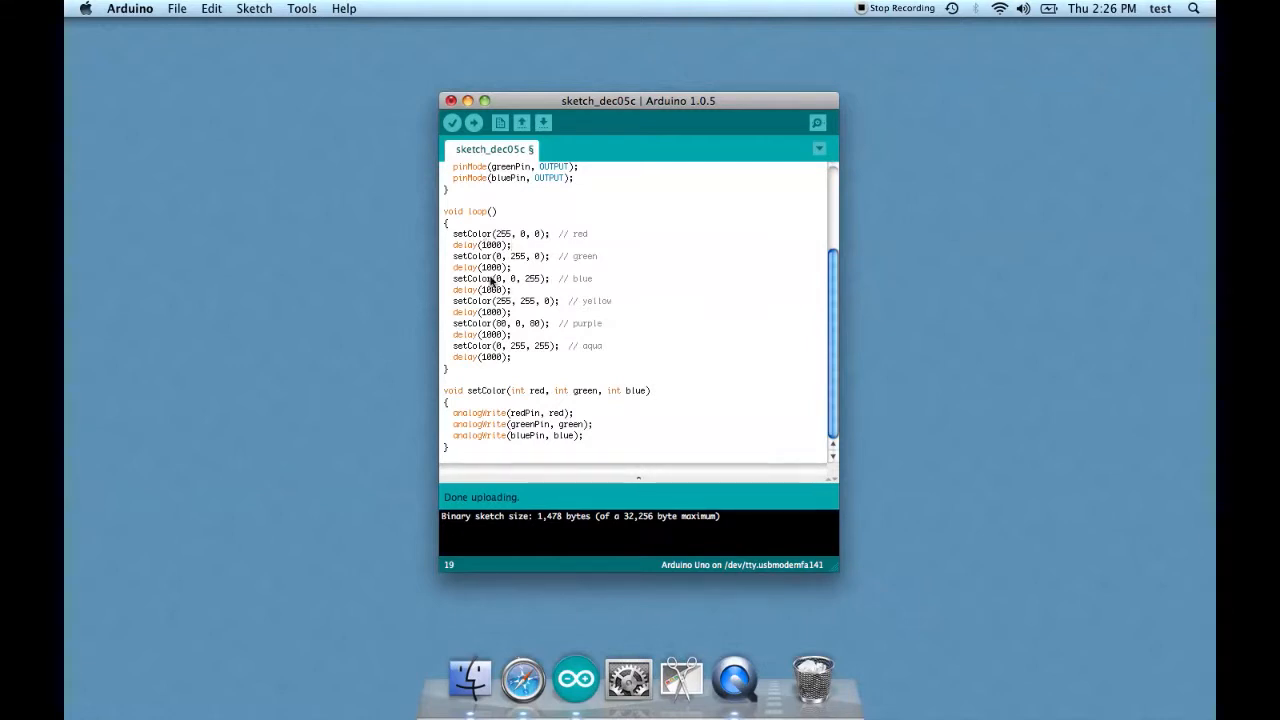
mouse_move(450, 390)
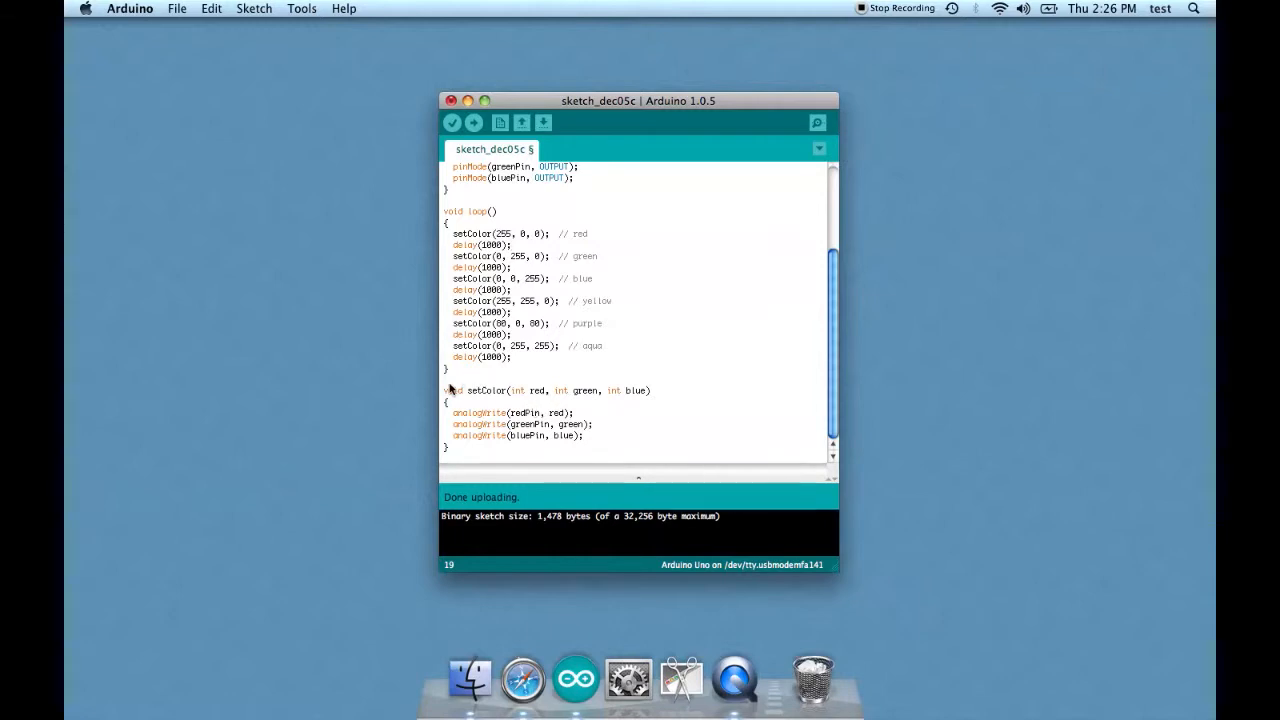
left_click_drag(447, 390, 590, 436)
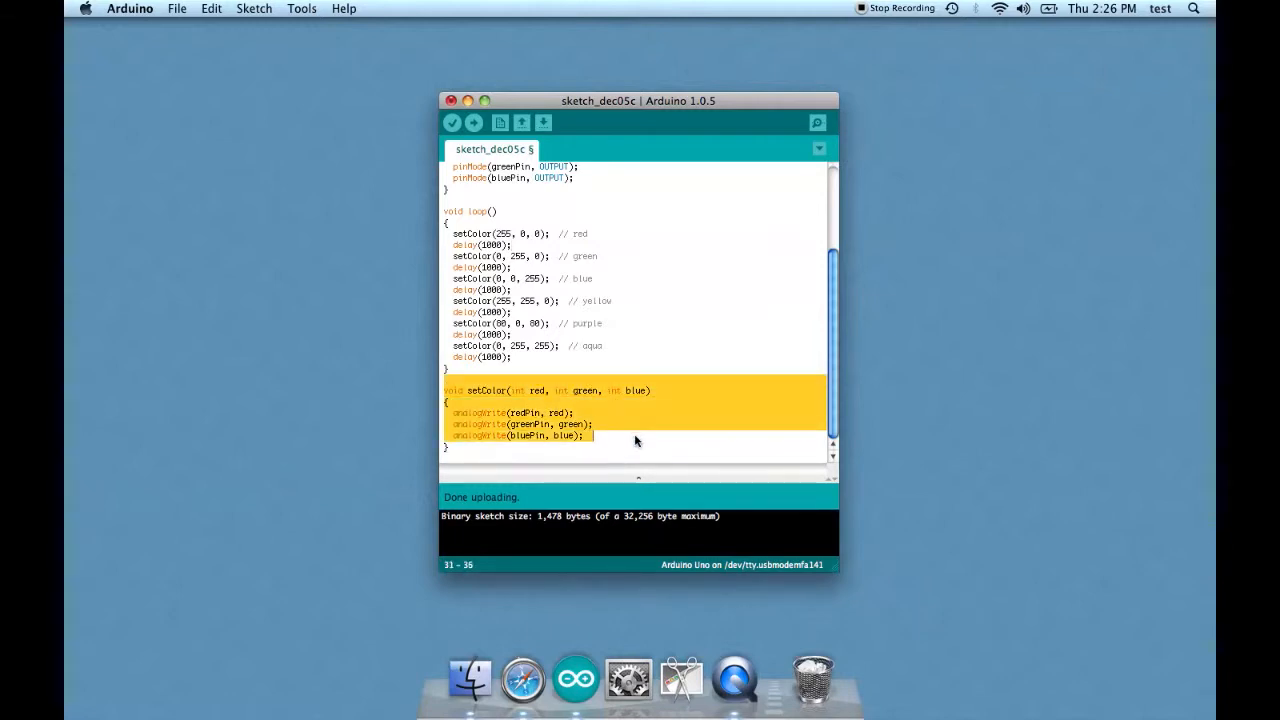
left_click(642, 458)
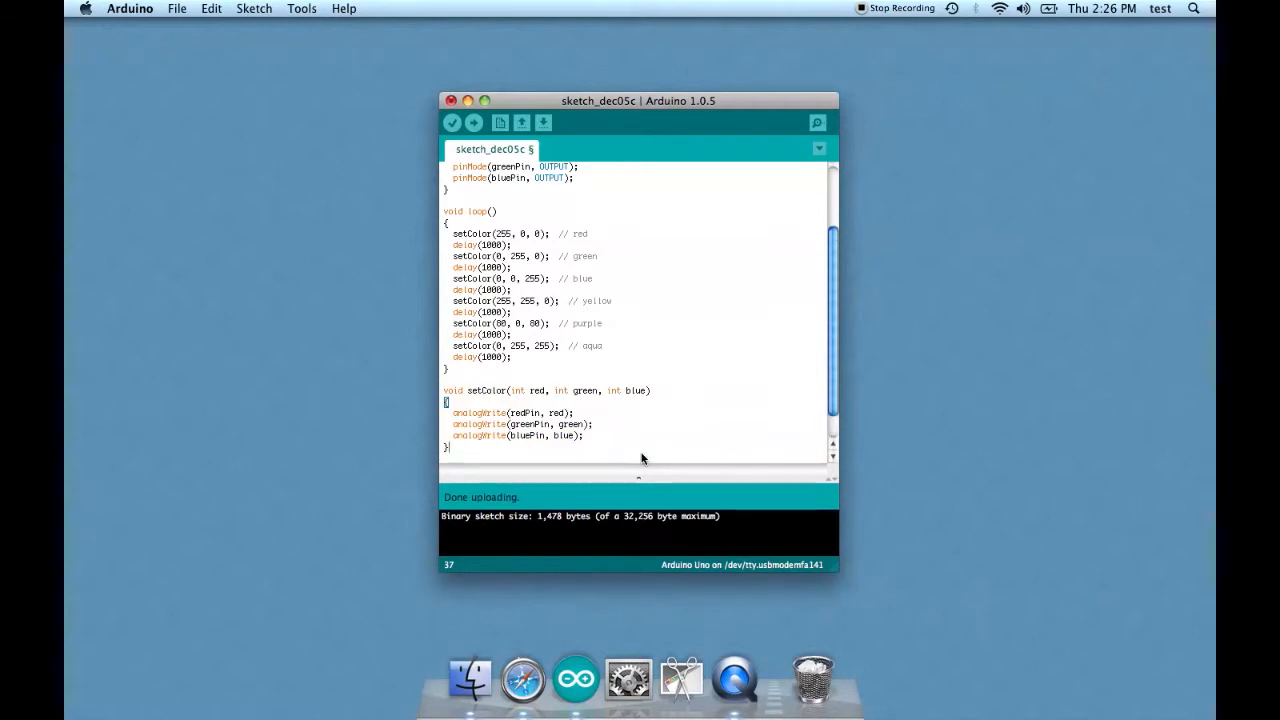
scroll("up", 3)
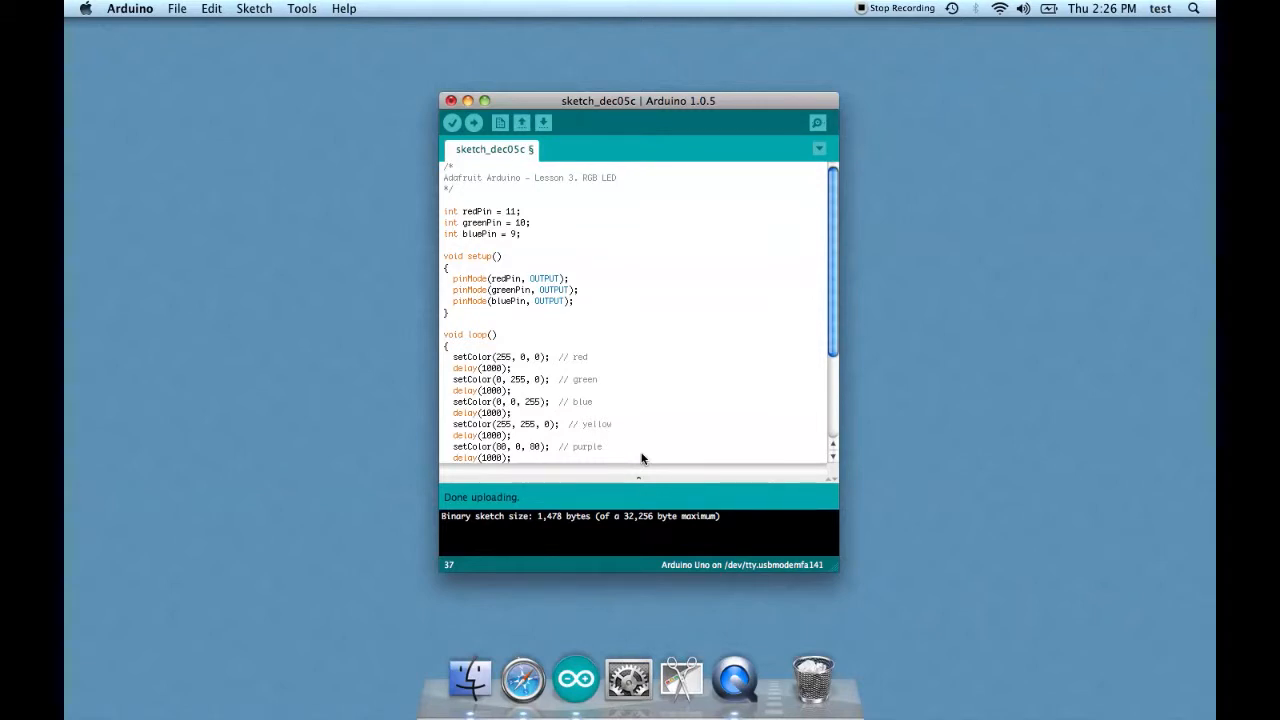
mouse_move(611, 381)
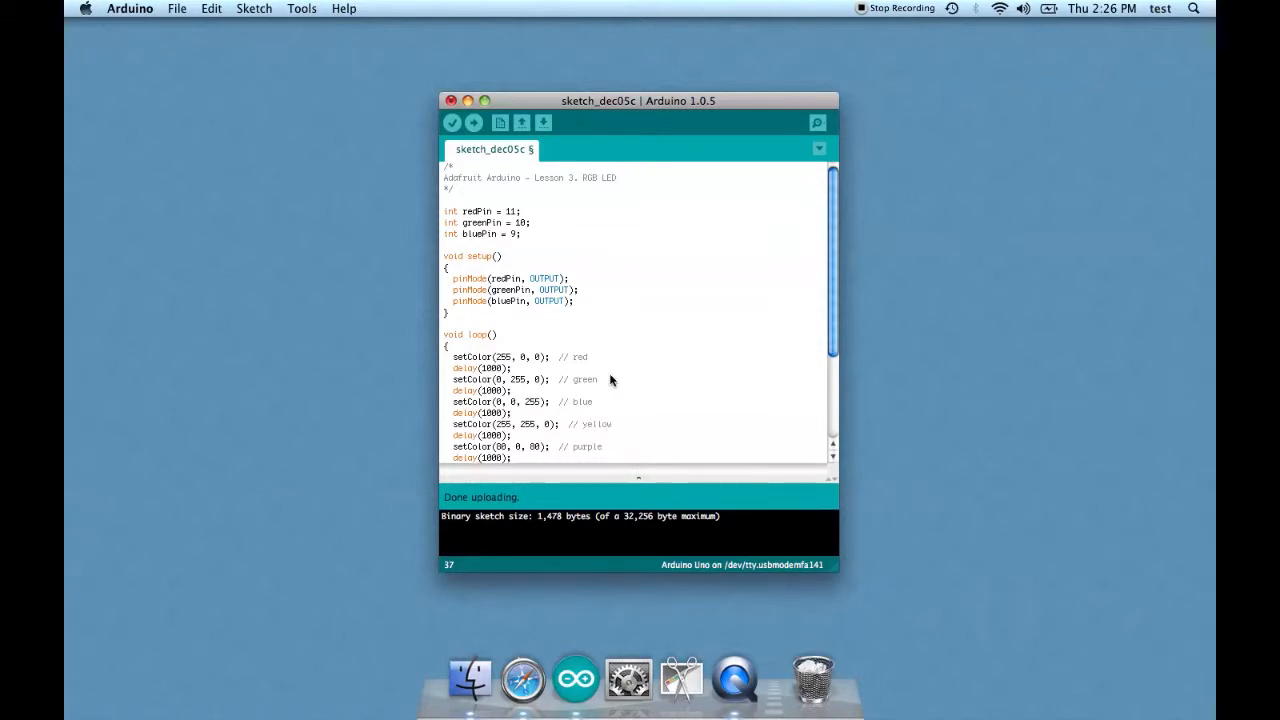